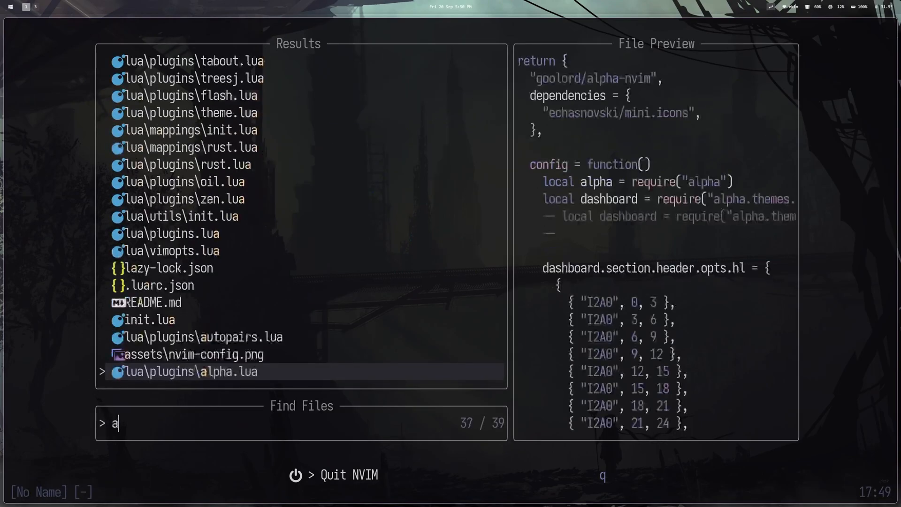
Step: Dismiss the Telescope Find Files picker to get back to the alpha dashboard
key(Enter)
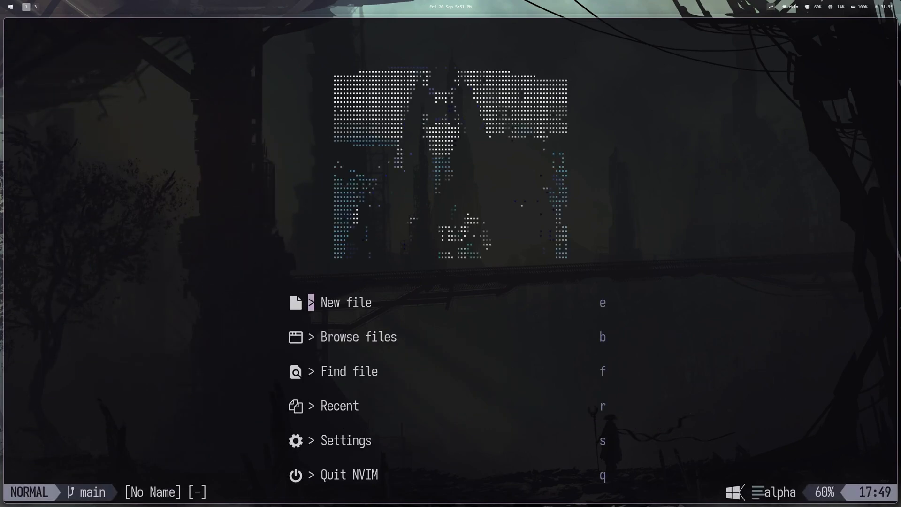
Step: Use the alpha dashboard menu to open init.lua
click(358, 337)
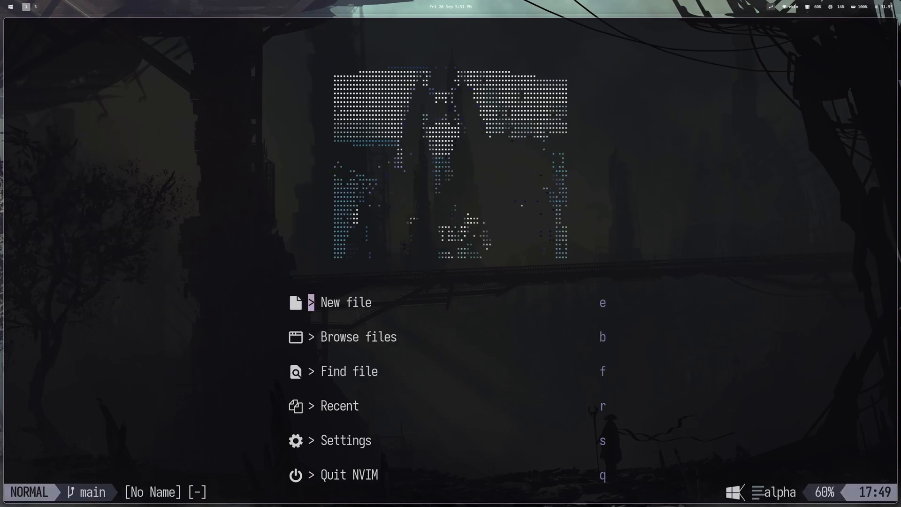
click(340, 405)
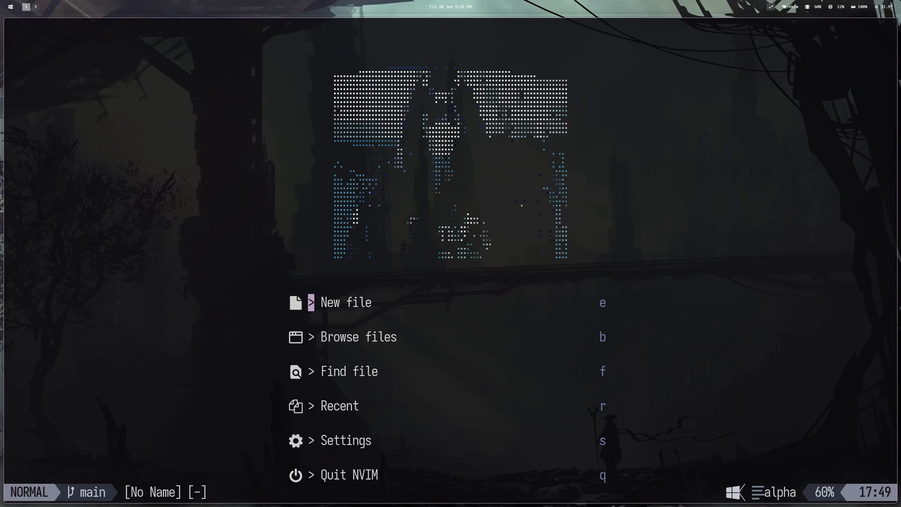
click(346, 301)
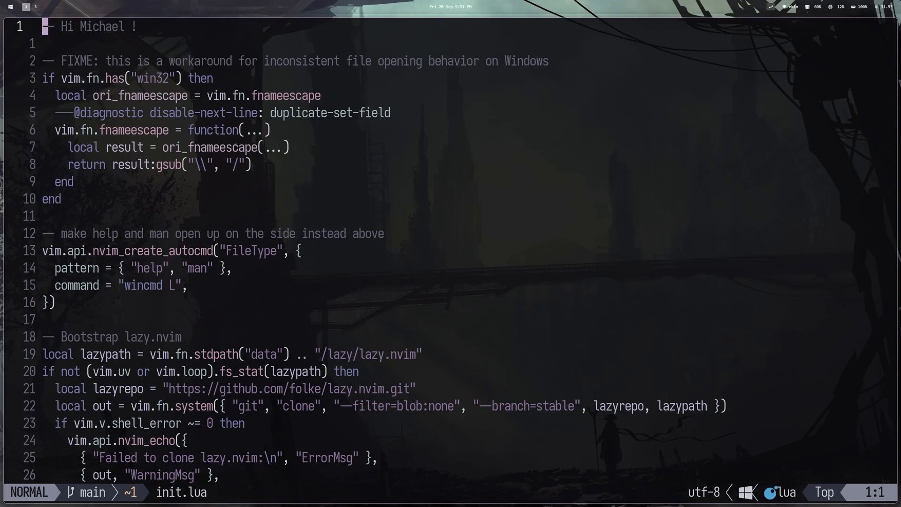
text(theme)
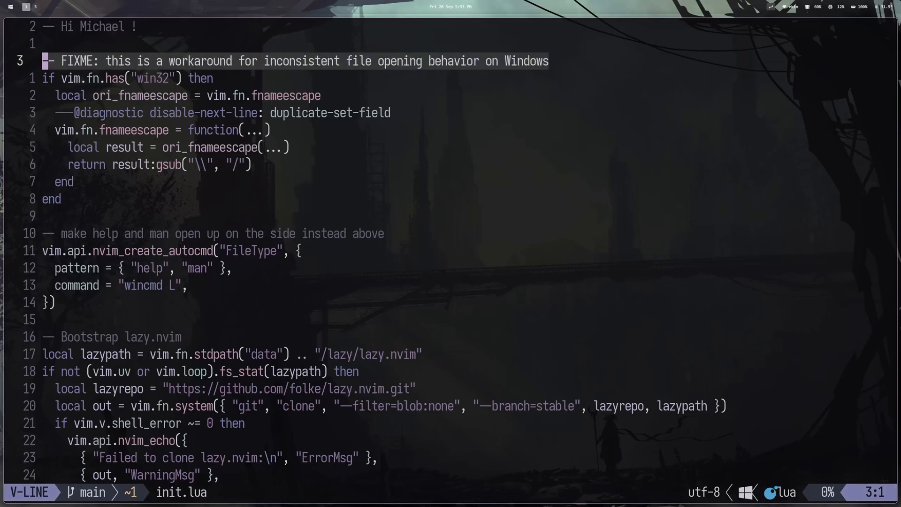
key(Escape)
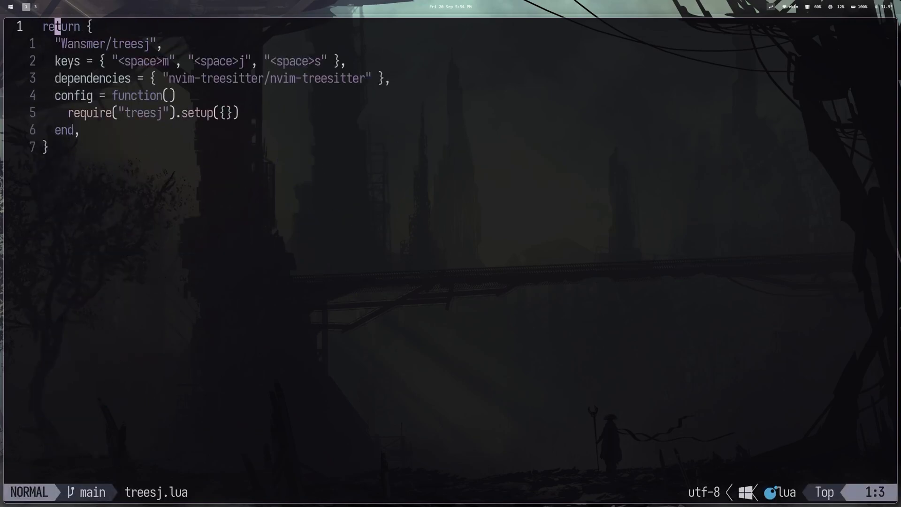
Step: Go back to init.lua and relaunch the find_files picker
key(j)
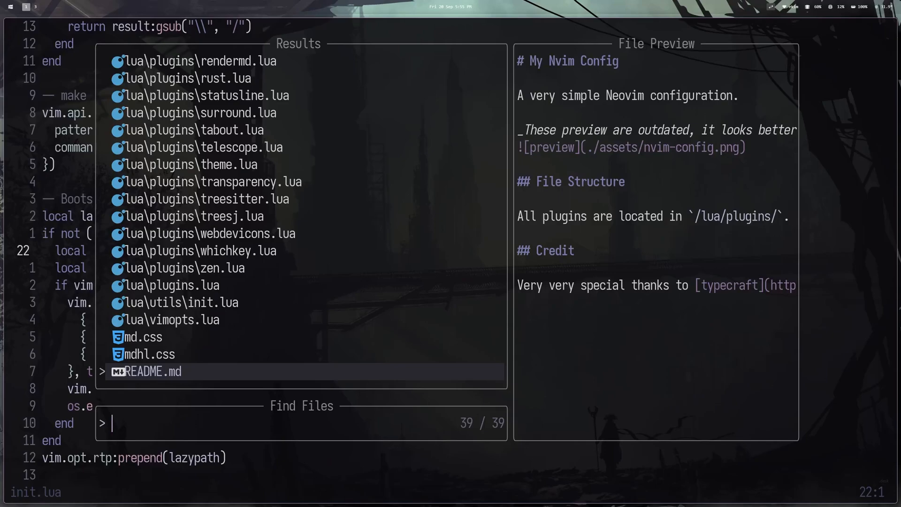
Step: Open telescope.lua and bring up the colorscheme picker
text(tele)
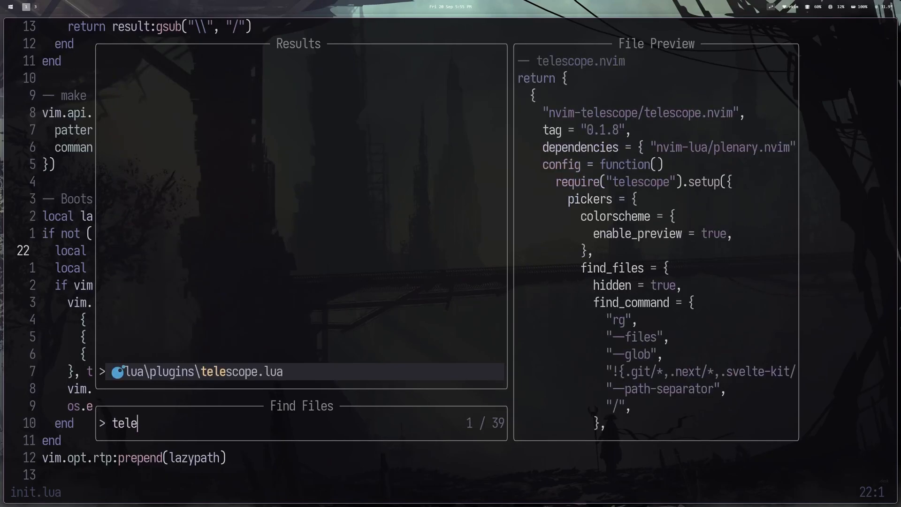
key(Enter)
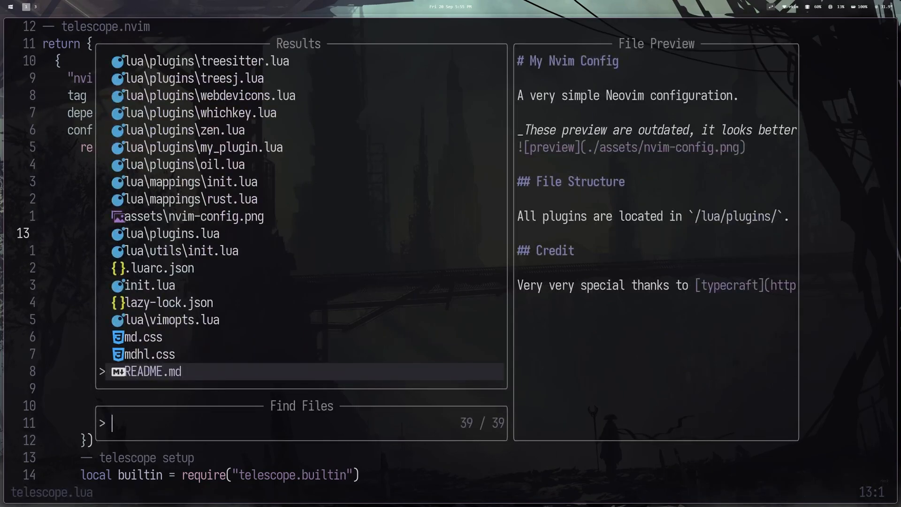
text(te)
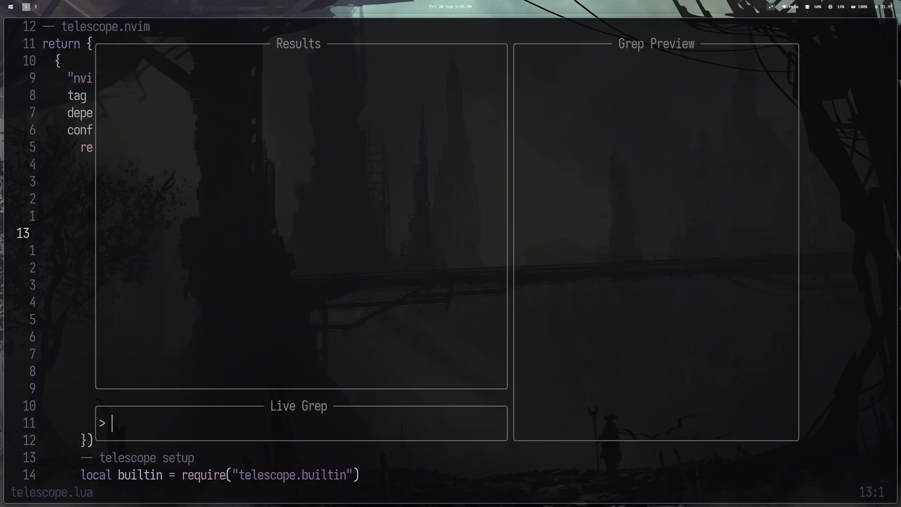
text(colorschem)
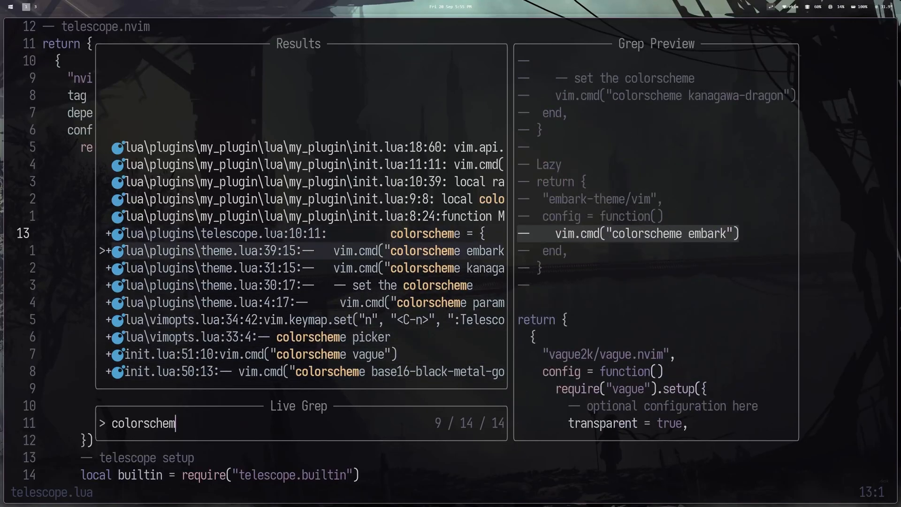
key(Escape)
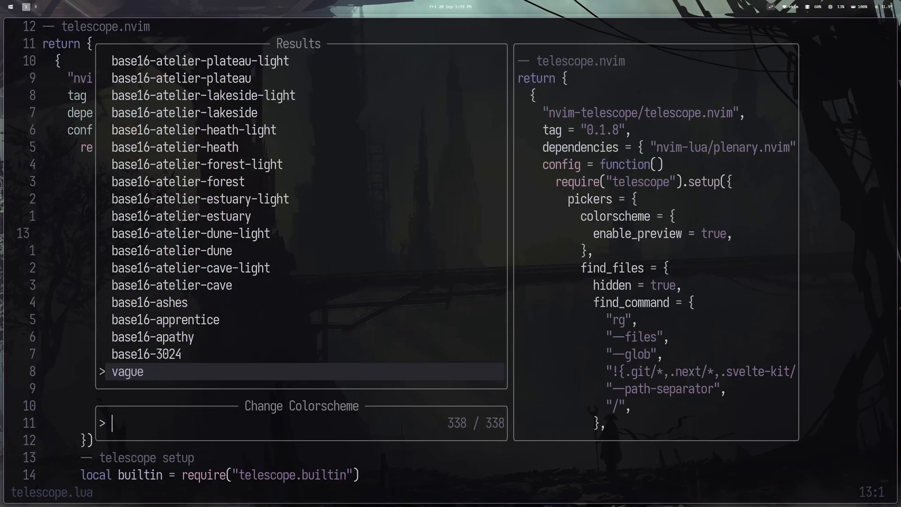
Step: Apply base16-black-metal-gorgoroth, then switch back to the vague scheme
text(gorg)
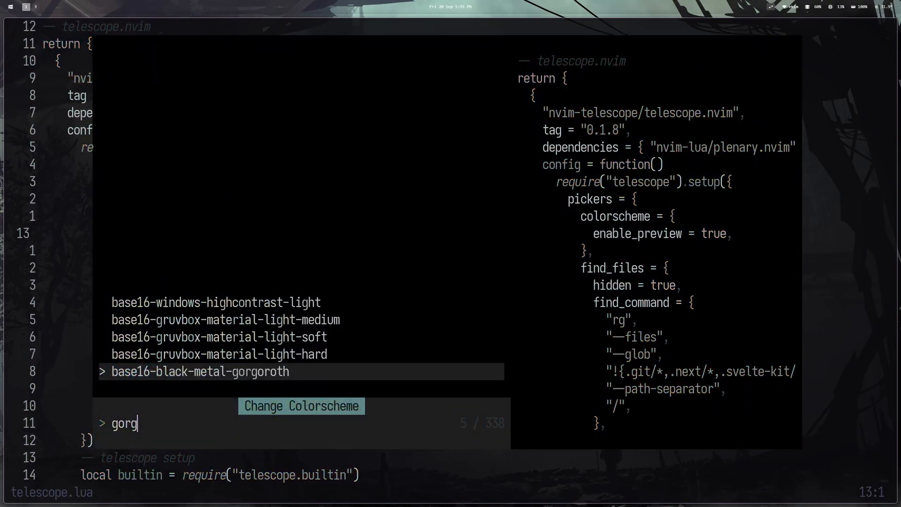
key(Enter)
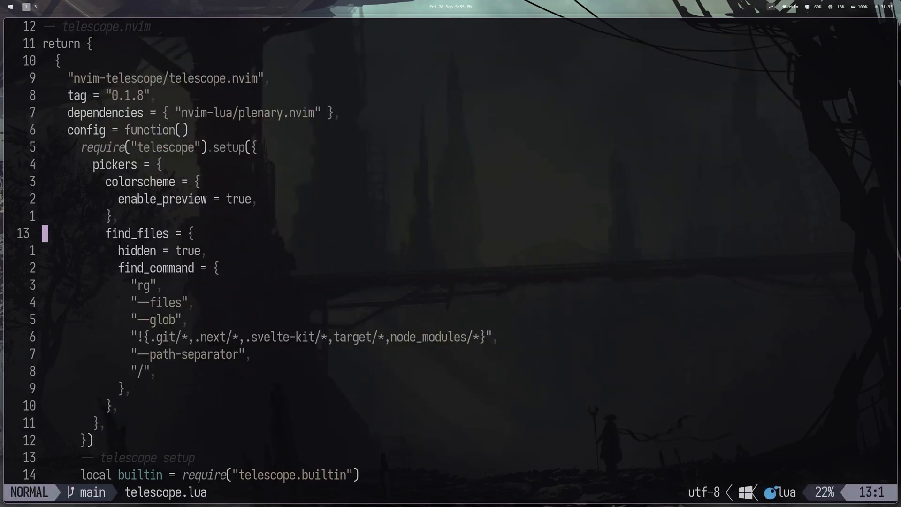
text(vag)
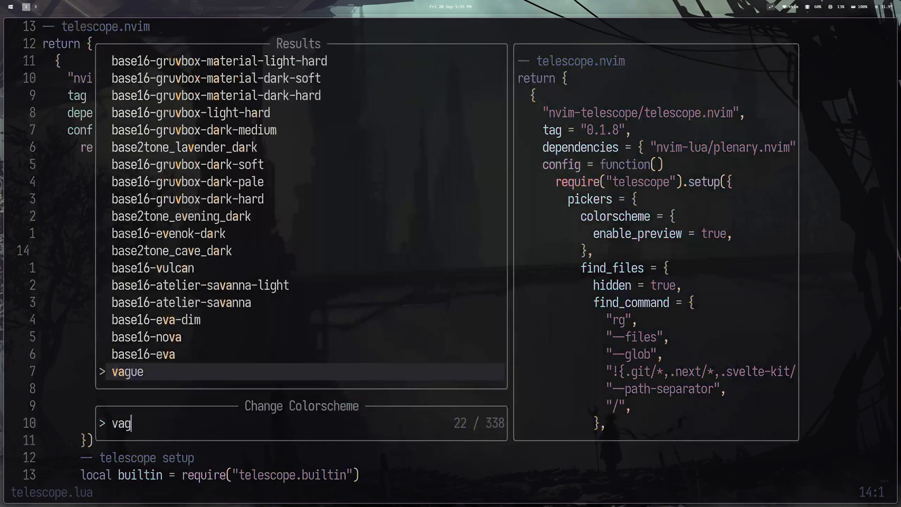
key(Escape)
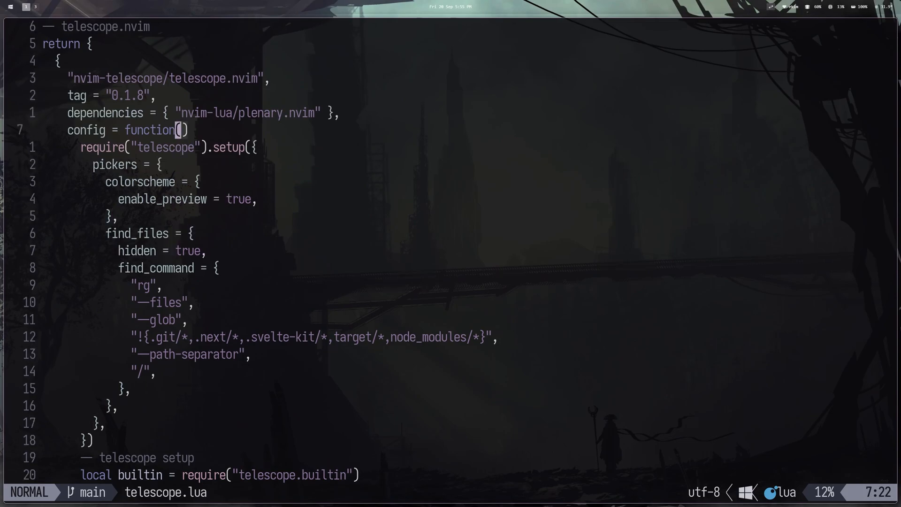
Step: Open lspconfig.lua, copy the yamlls setup block below itself, and scroll the servers
text(lspconfig)
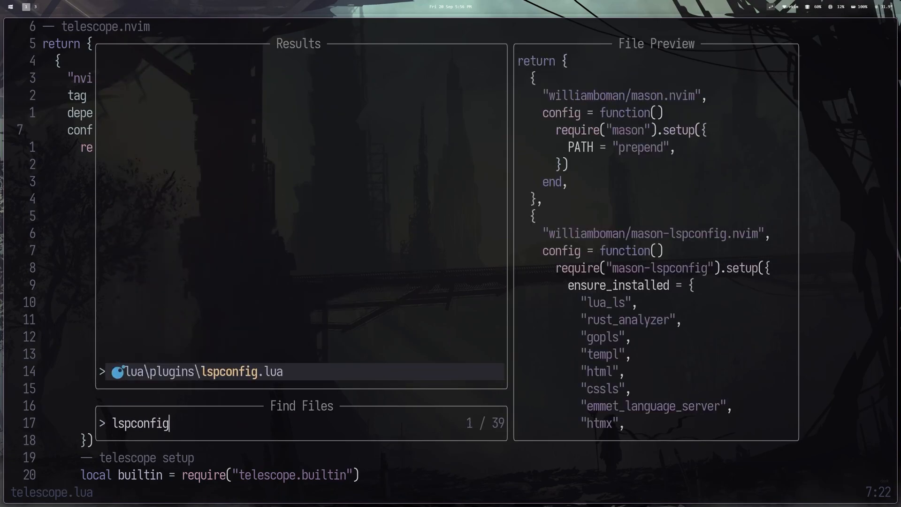
key(Enter)
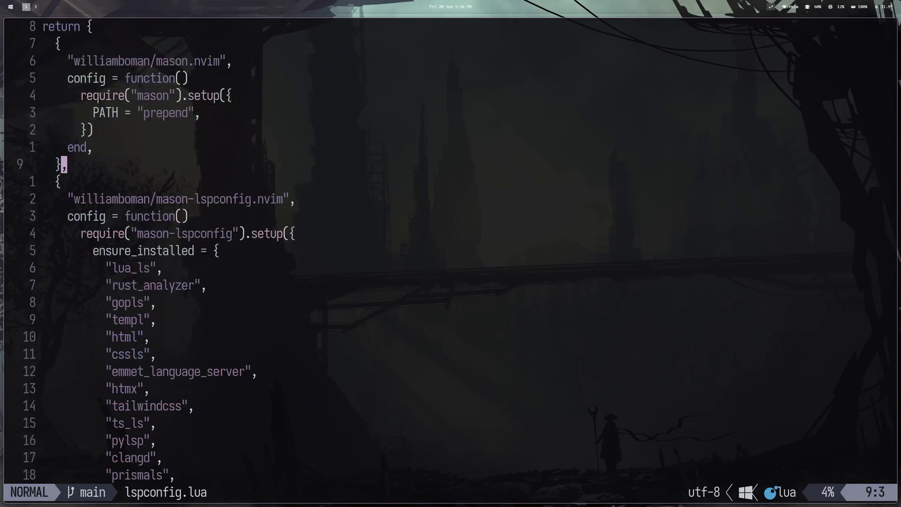
scroll(down, 3)
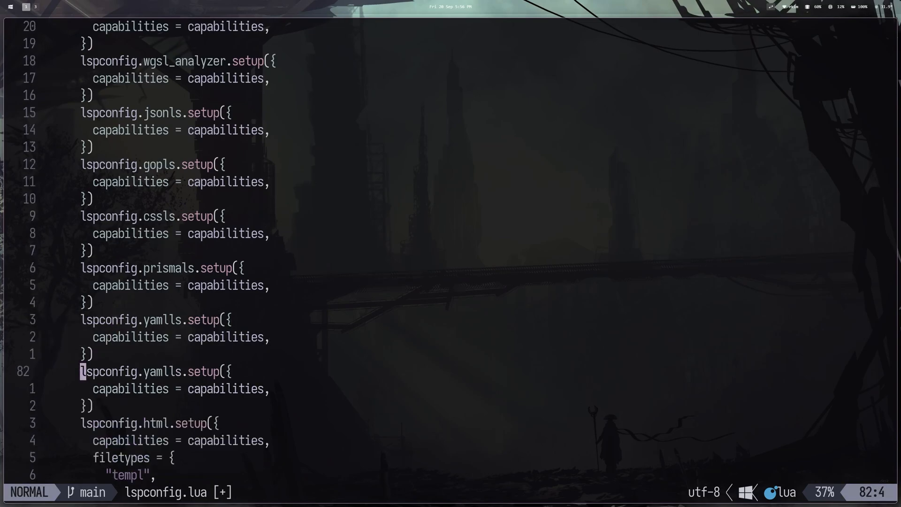
text(ksdjflskfdj)
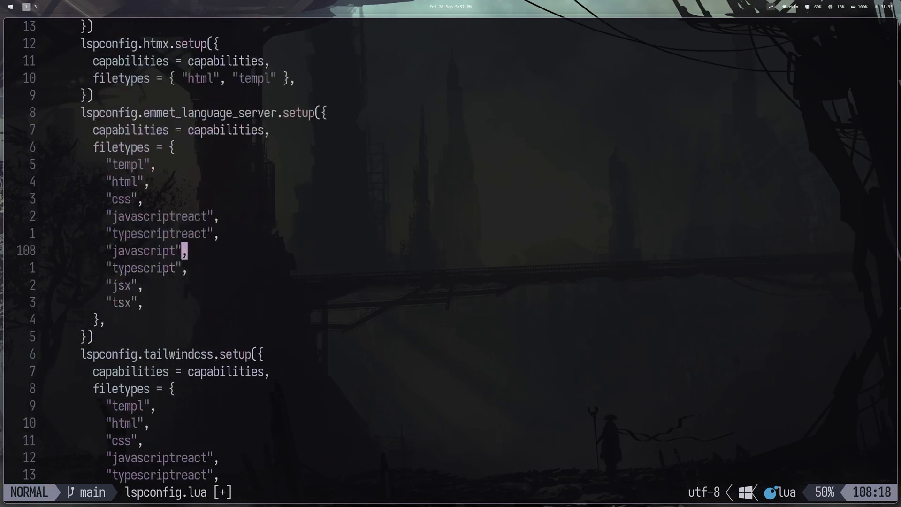
scroll(down, 3)
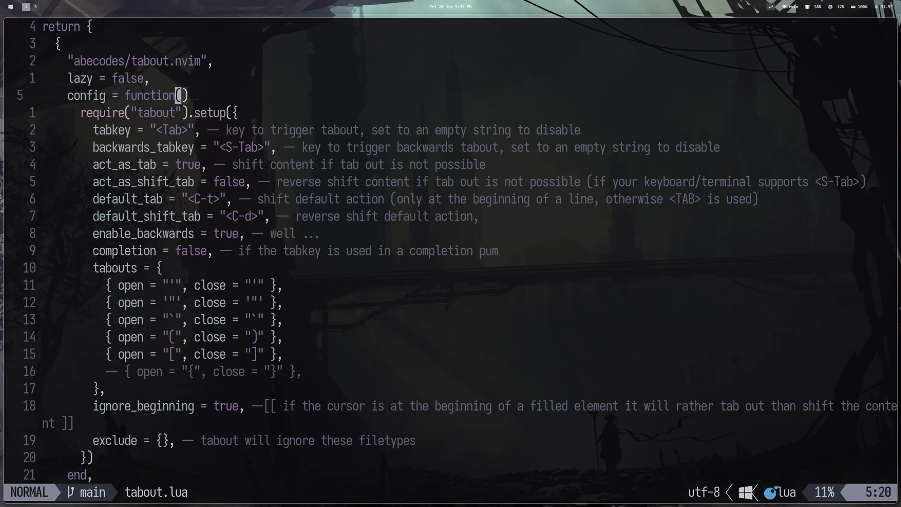
key(i)
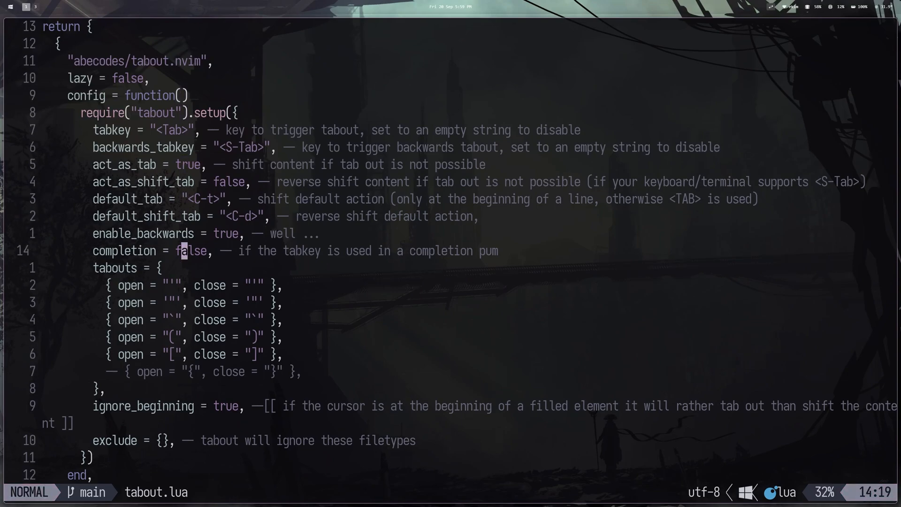
scroll(down, 3)
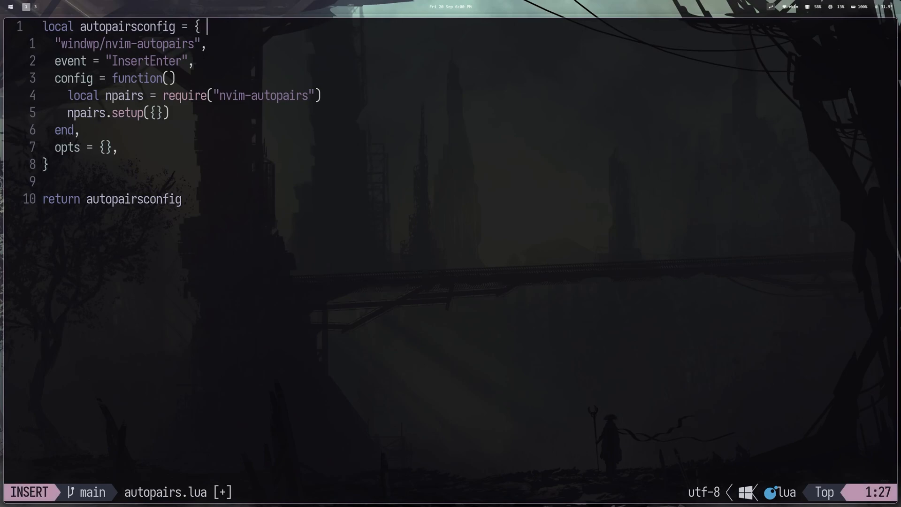
Step: Type ( in autopairs.lua to see ) auto-inserted, then select the config block
text(()
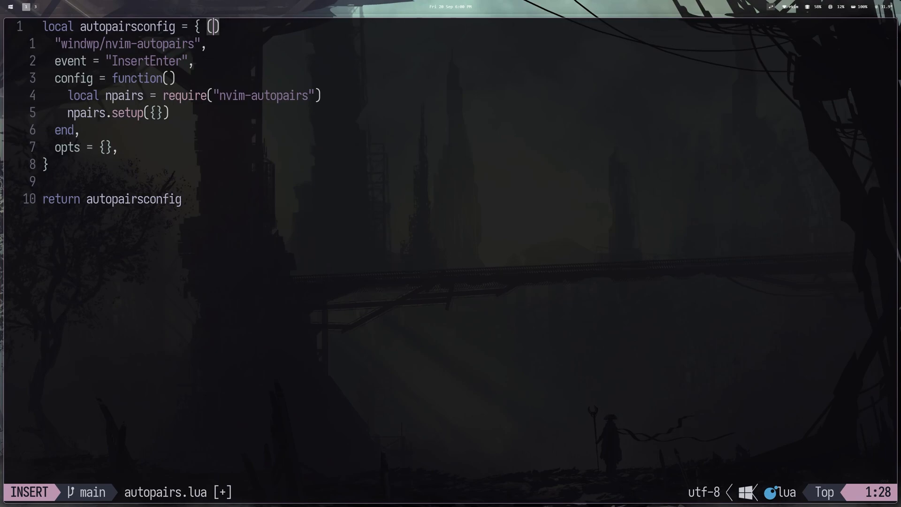
key(Escape)
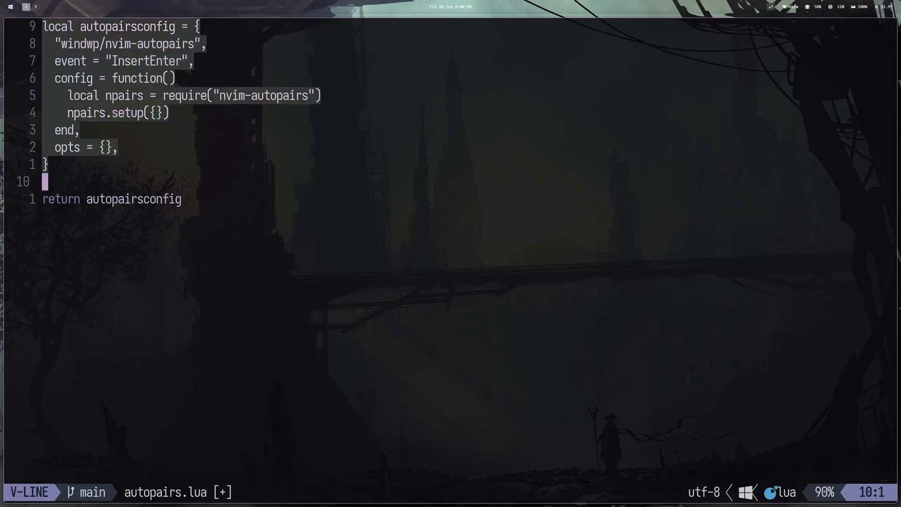
key(Escape)
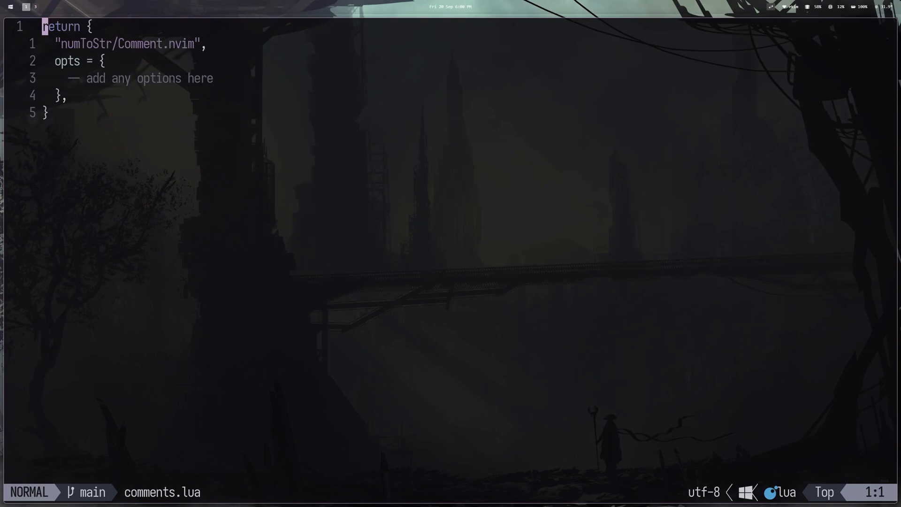
Step: Open comments.lua from the file finder
key(j)
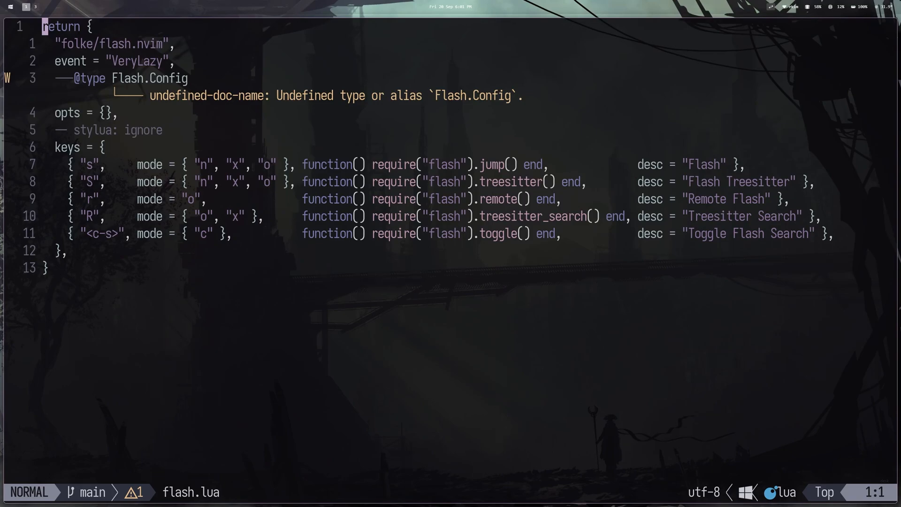
mouse_move(760, 217)
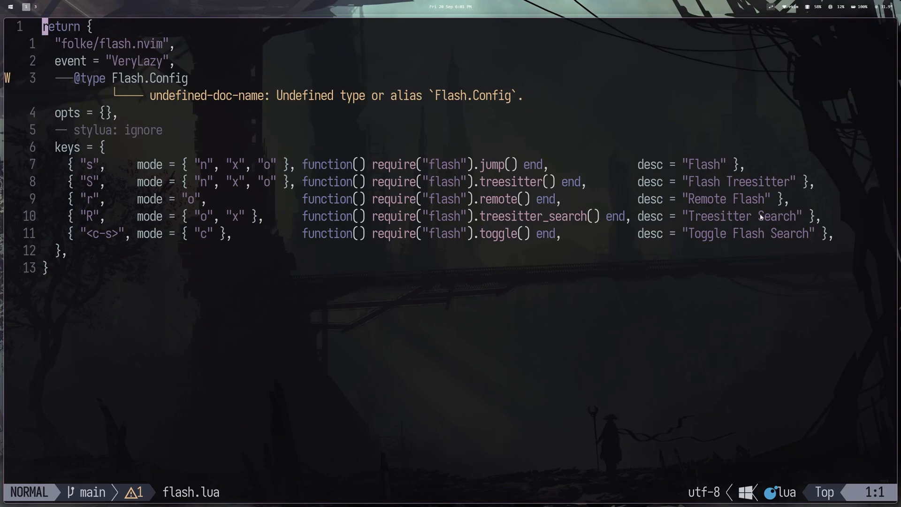
mouse_move(641, 222)
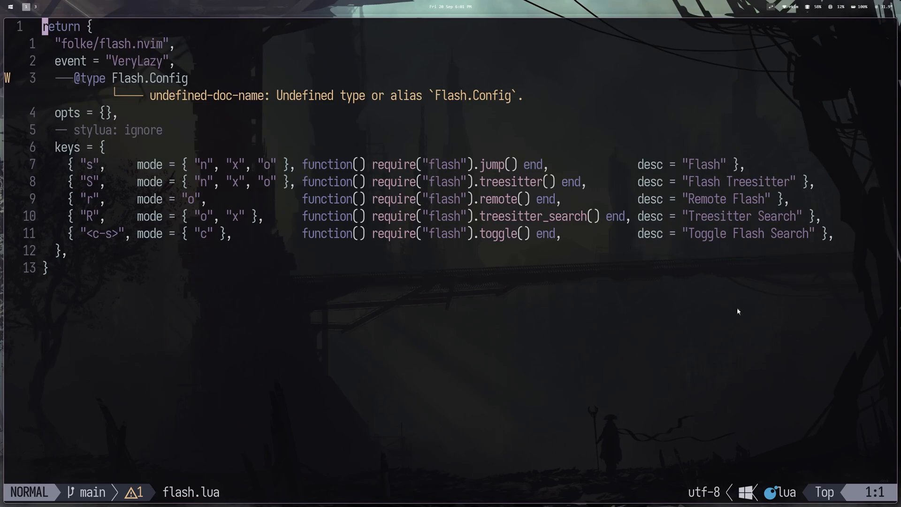
mouse_move(712, 309)
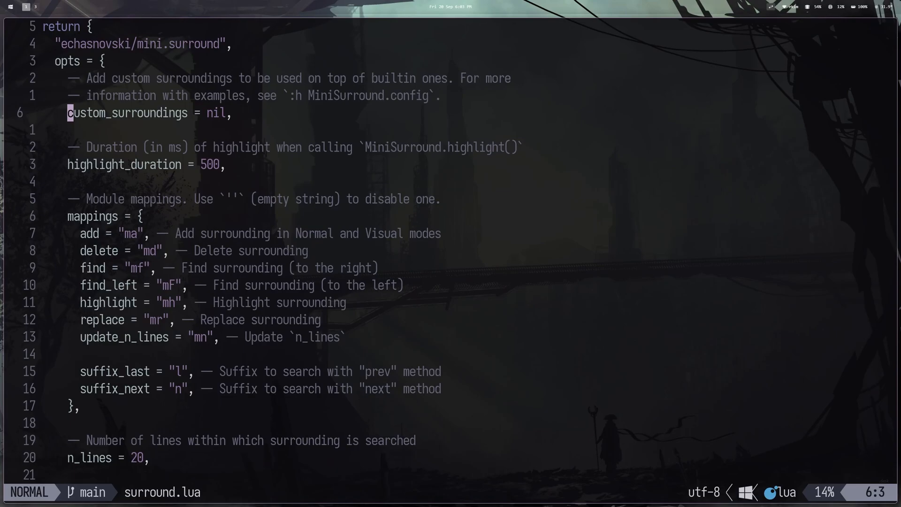
Step: Surround the word custom_surroundings with an h1 tag
key(v)
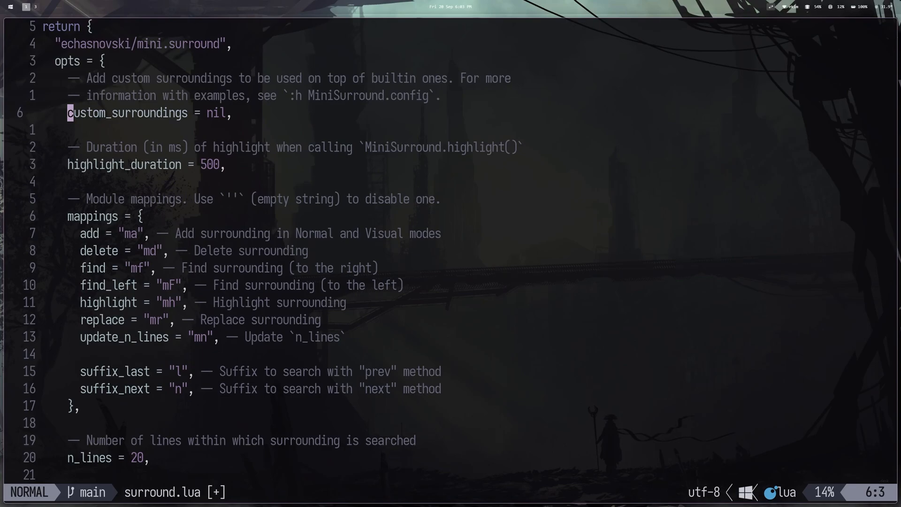
key(v)
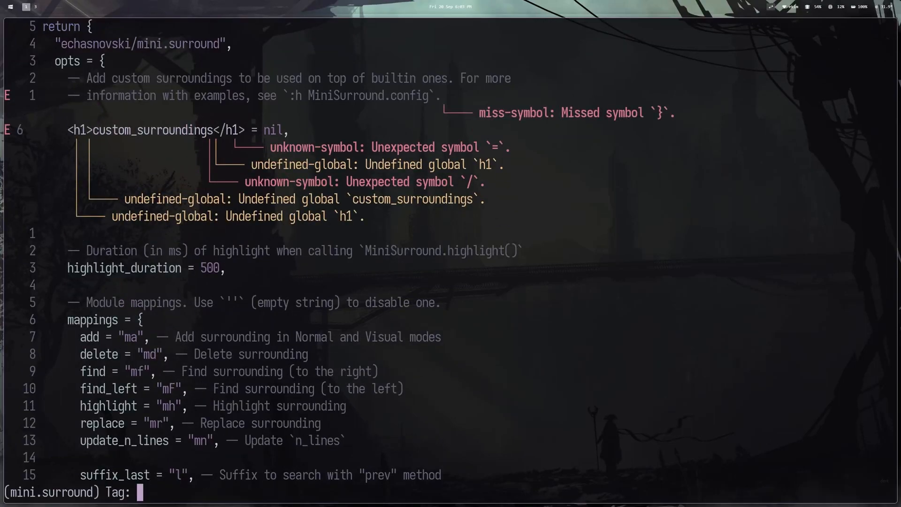
text(i)
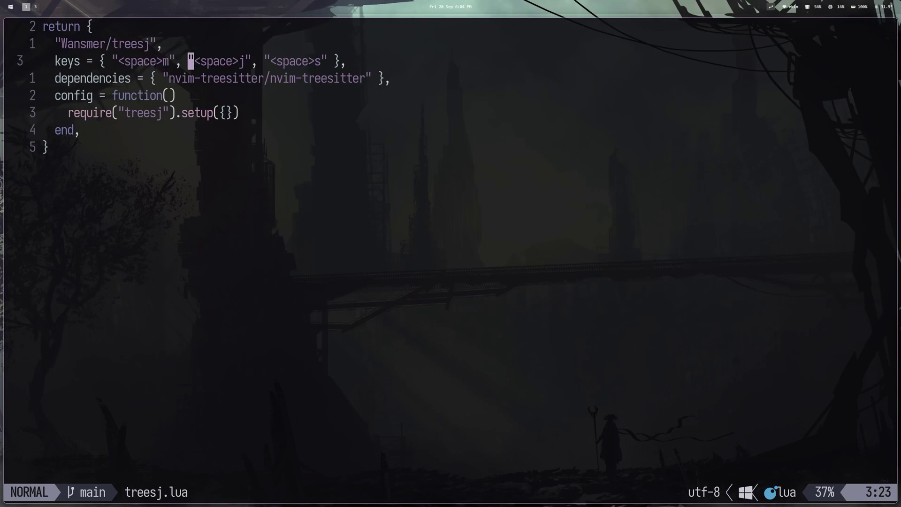
Step: Open treesj.lua from the file picker
key(l)
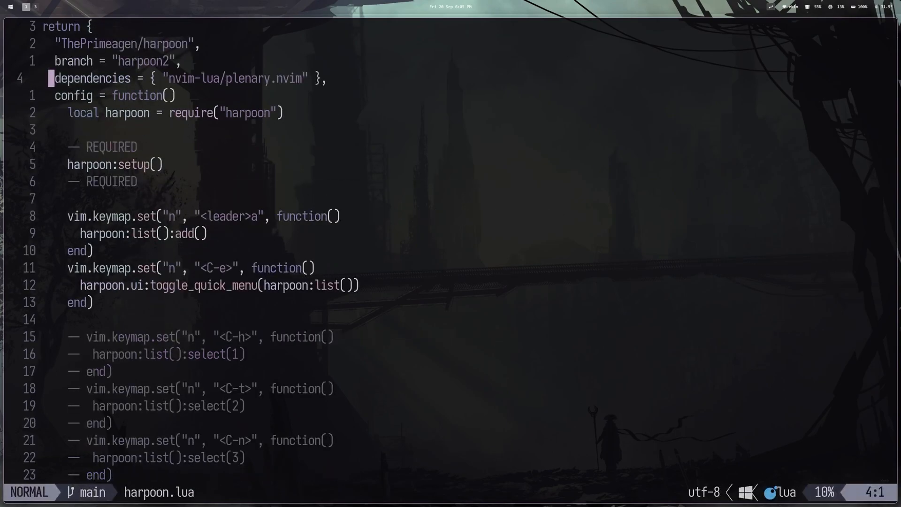
Step: Open harpoon.lua and scroll through its add and quick-menu keymaps
key(<C-e>)
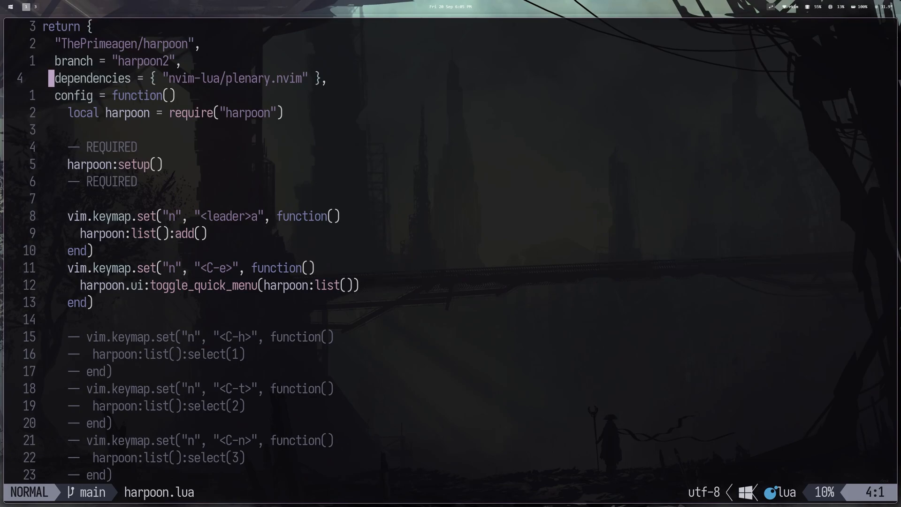
scroll(down, 3)
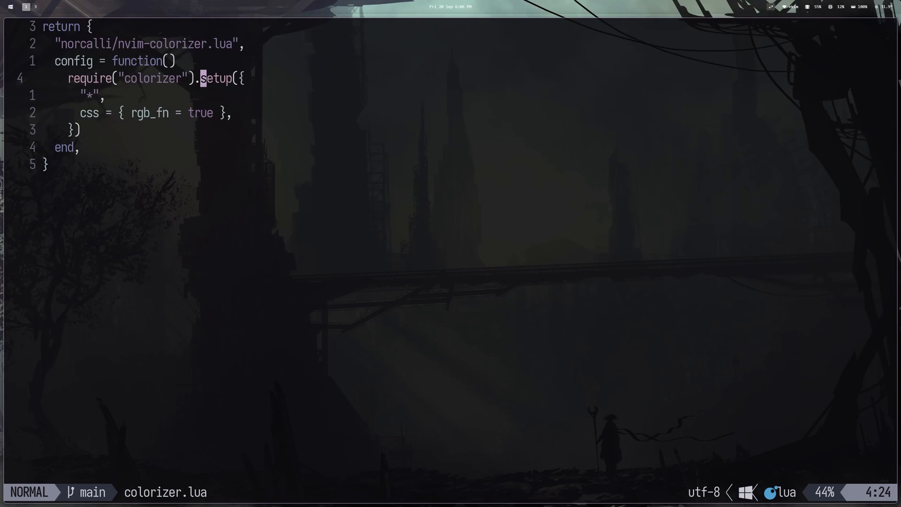
Step: Search files for 'inint' and open lua/mappings/init.lua
text(inint)
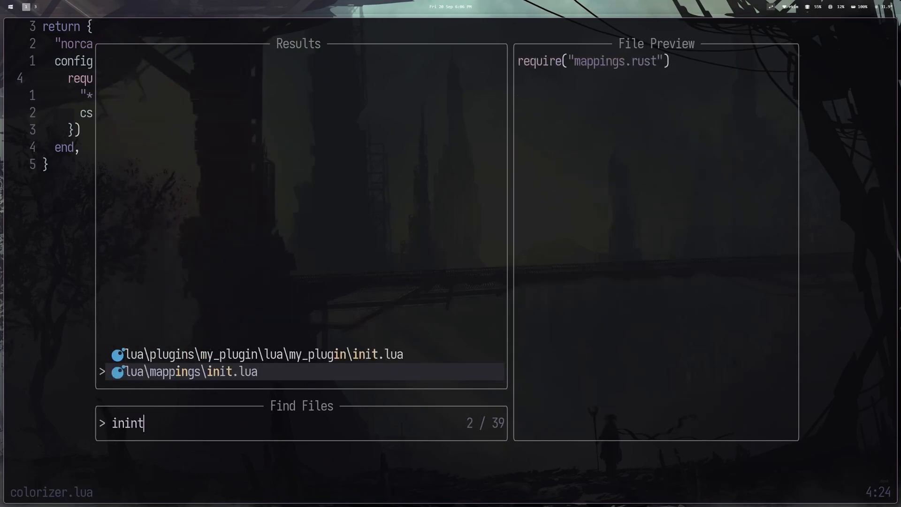
key(Enter)
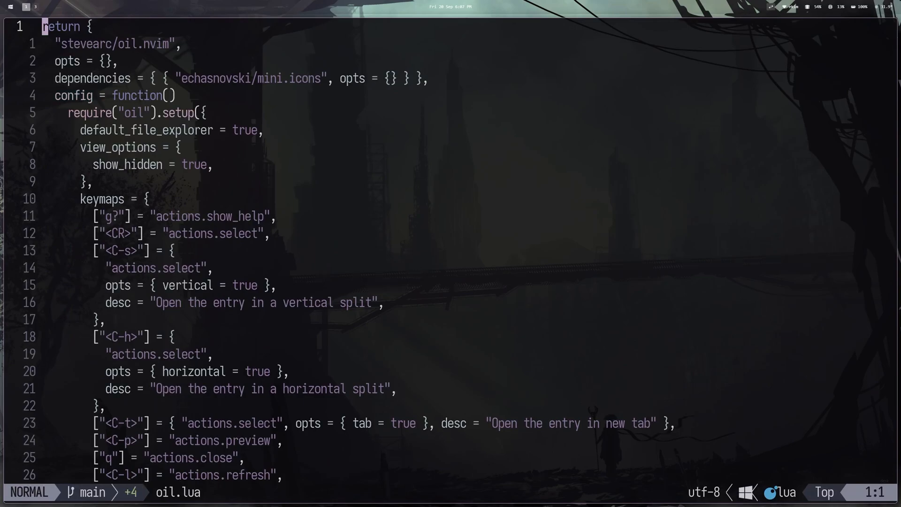
mouse_move(721, 343)
text(test.lua)
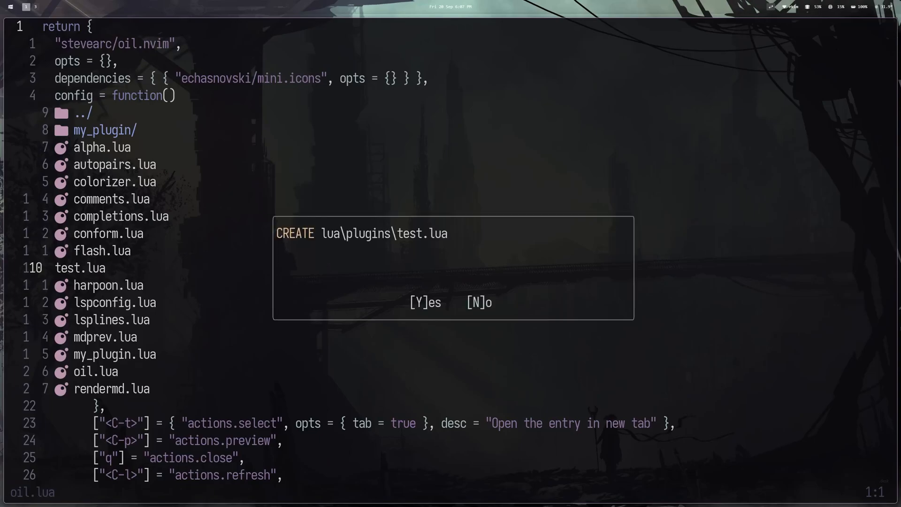
Step: Confirm creating test.lua in lua/plugins, then confirm its deletion and dismiss the message
key(y)
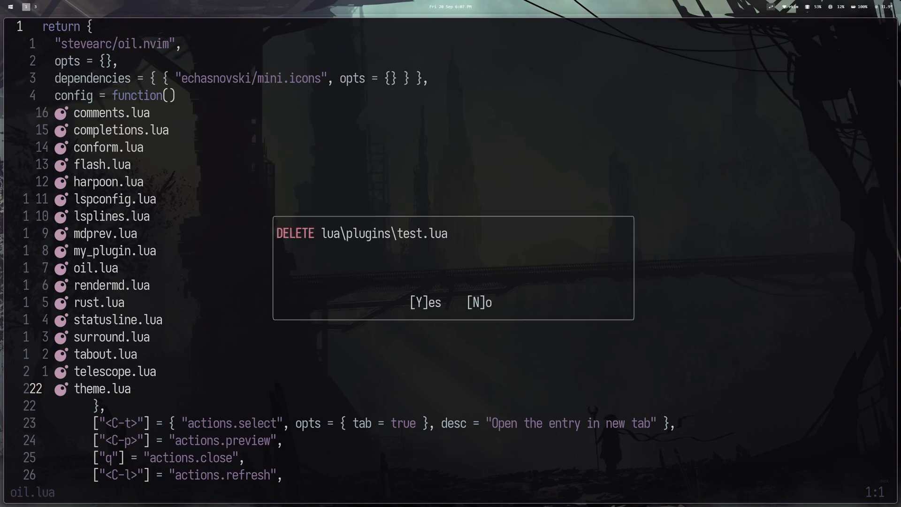
key(y)
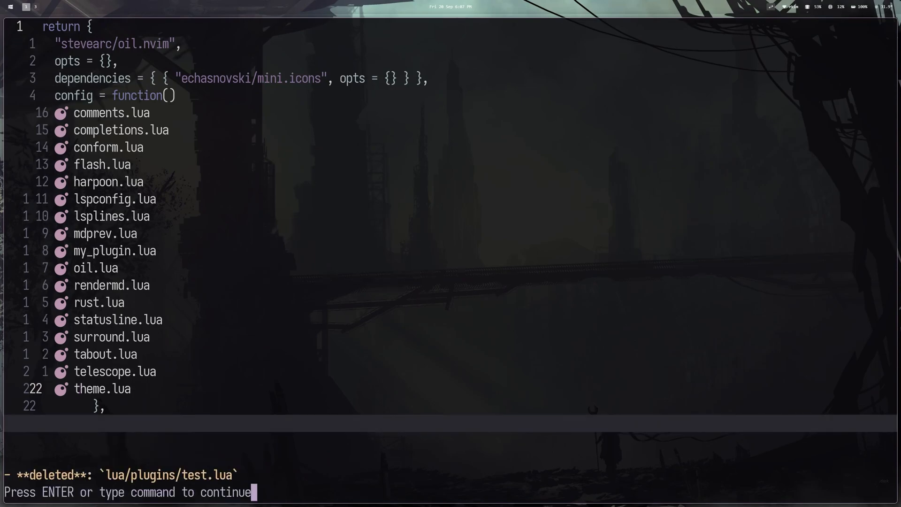
key(Enter)
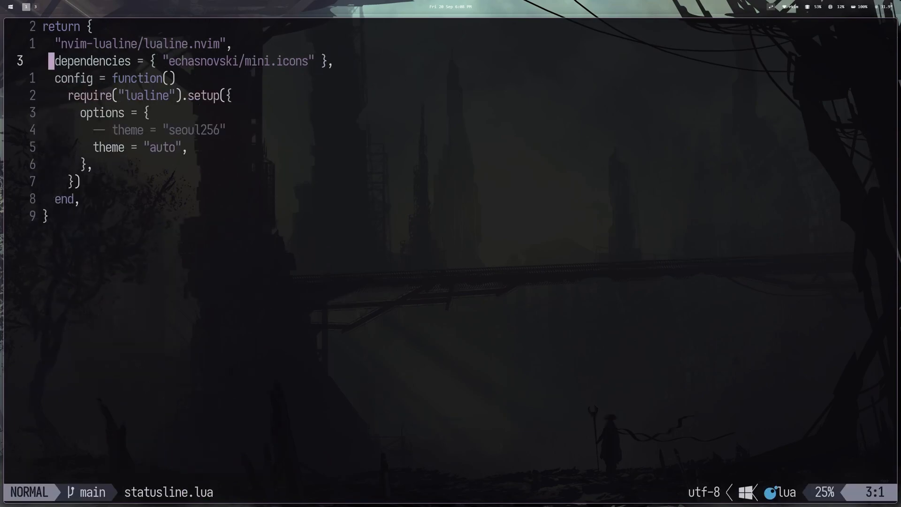
Step: Move to the commented-out theme line in statusline.lua, then type a command with 'Def' and 'Status'
key(k)
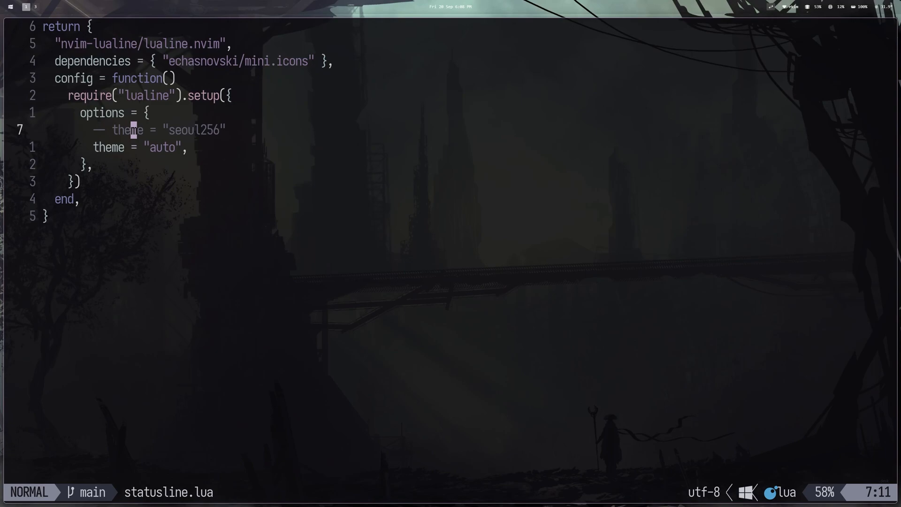
key(:)
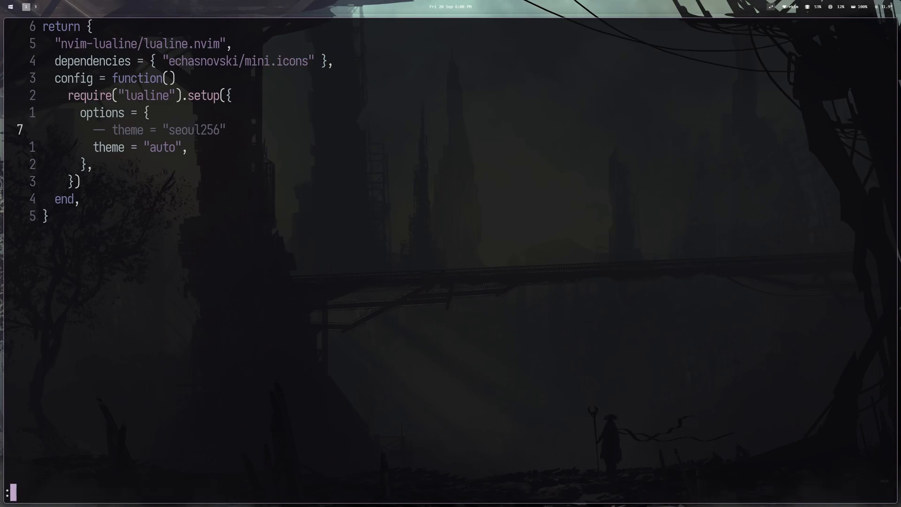
text(Def)
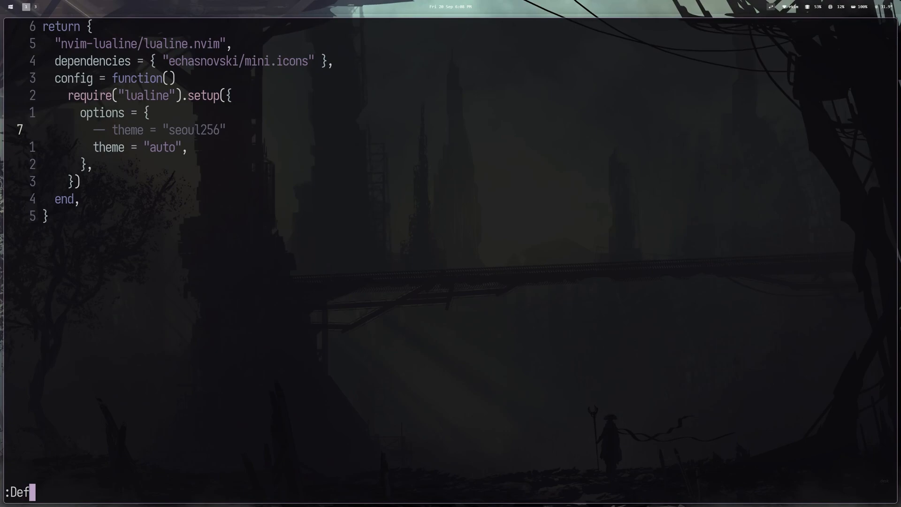
text(Status)
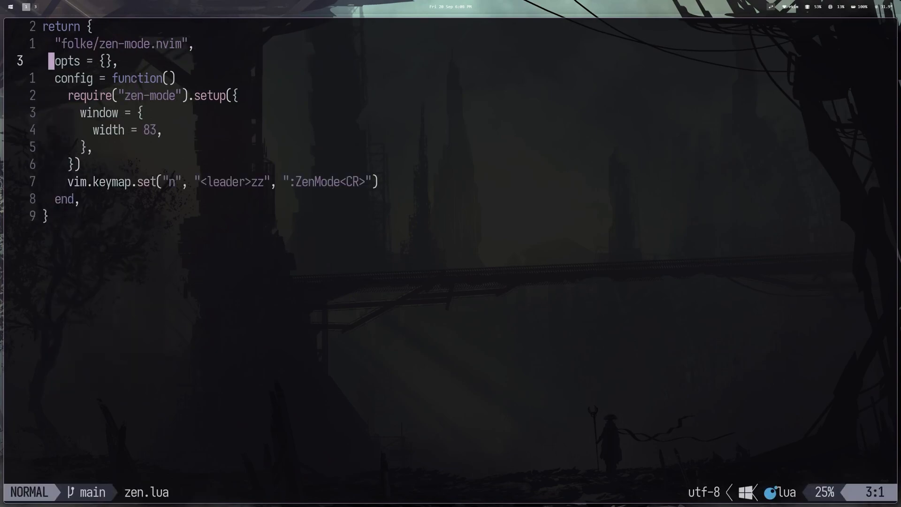
Step: Switch to README.md and apply the base16-black-metal-gorgoroth colour scheme via 'gorg'
key(j)
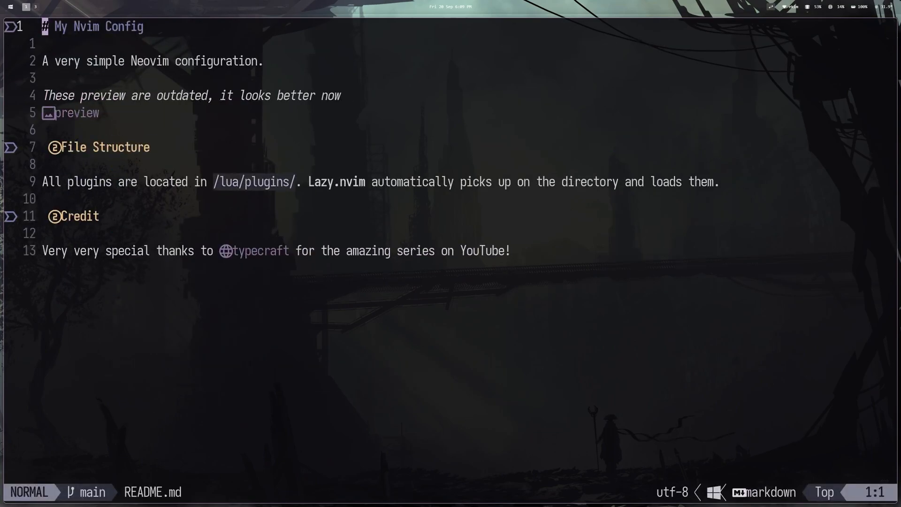
text(gorg)
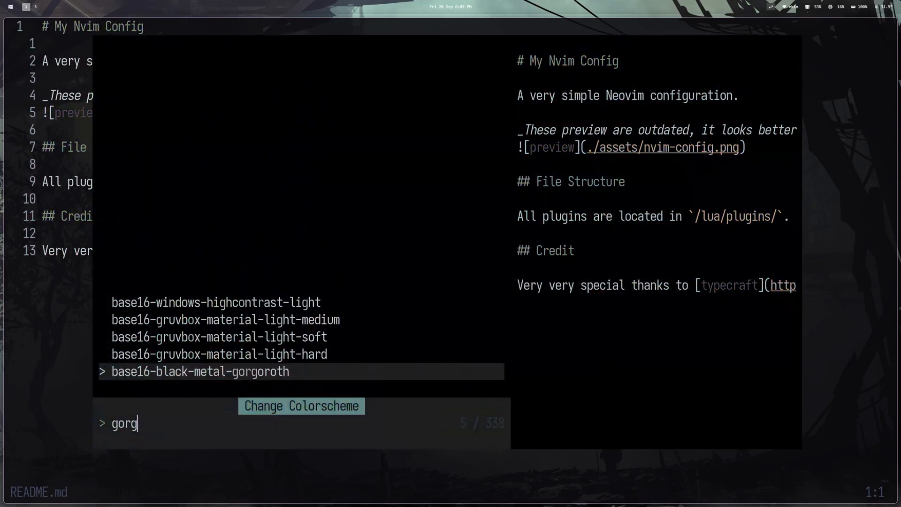
key(Enter)
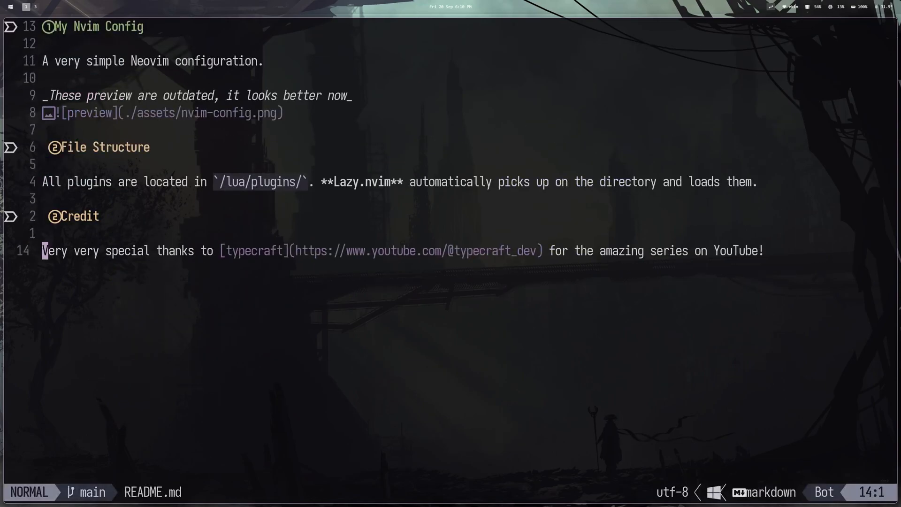
Step: Insert a Haskell code block with the cb snippet, leave insert mode and save with :w
text(cb)
text(p)
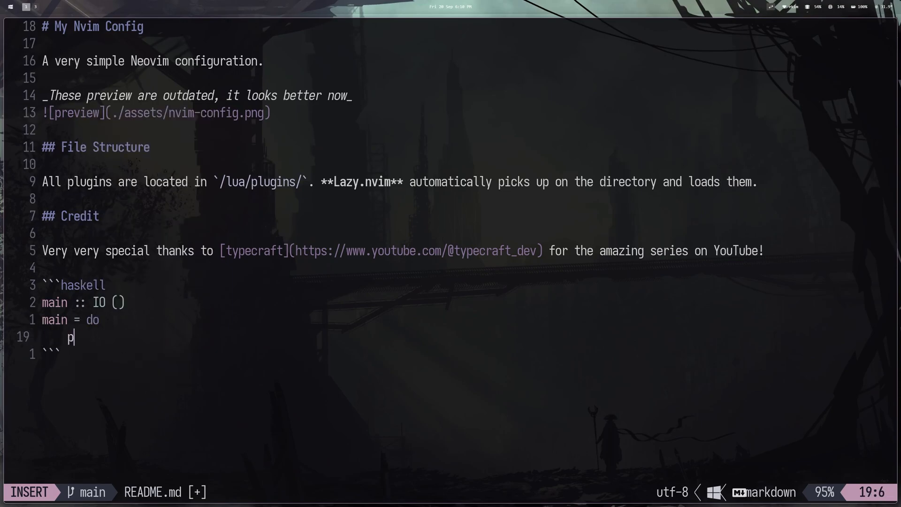
key(Escape)
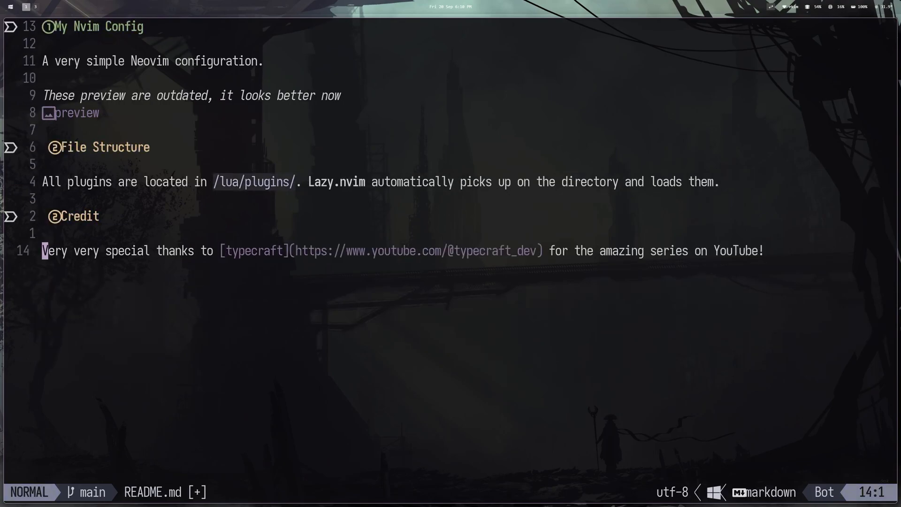
text(:w)
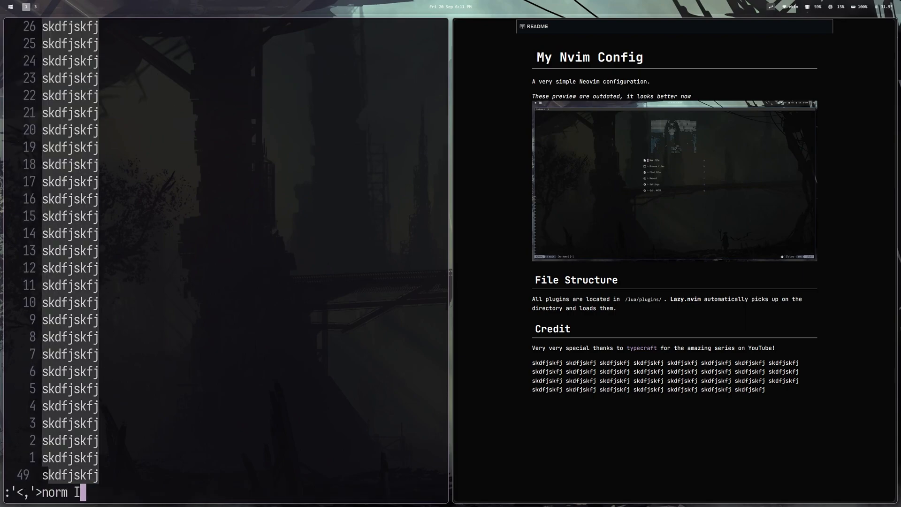
Step: Prefix every filler line with '#' to make level-one headings, then scroll the preview
text(#)
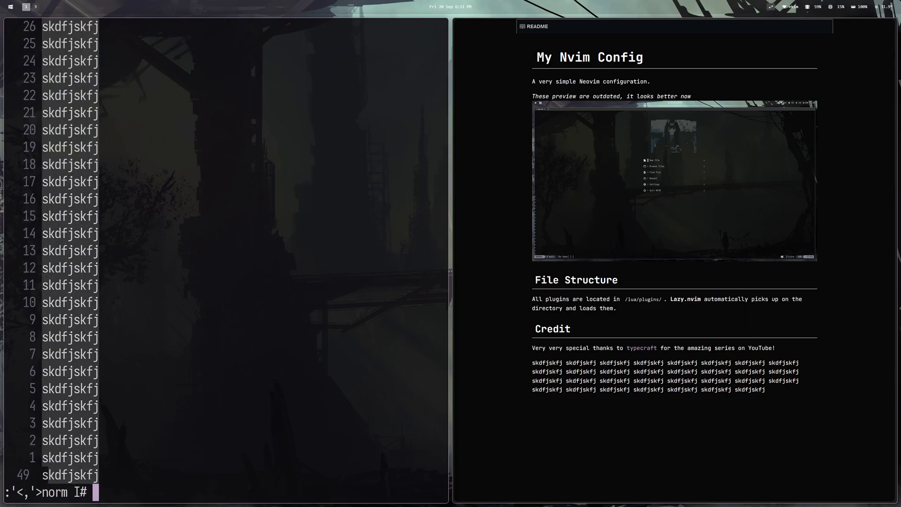
key(Enter)
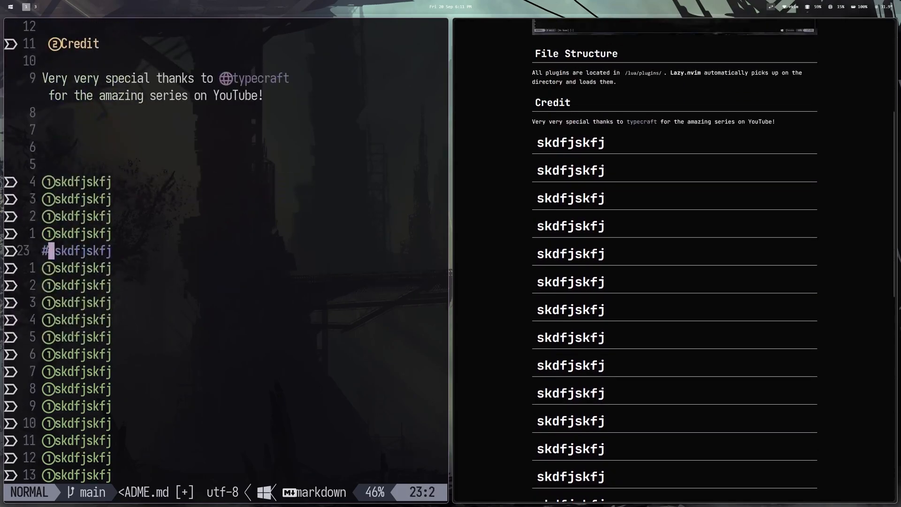
scroll(down, 3)
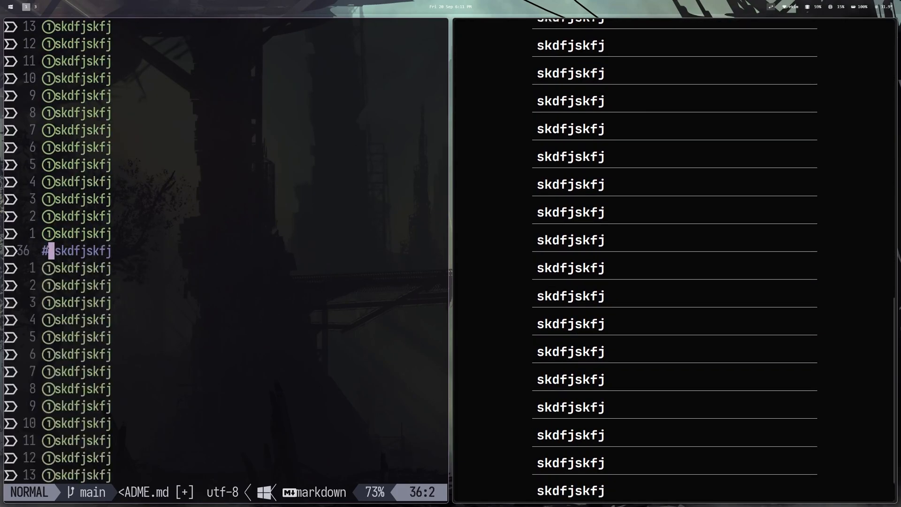